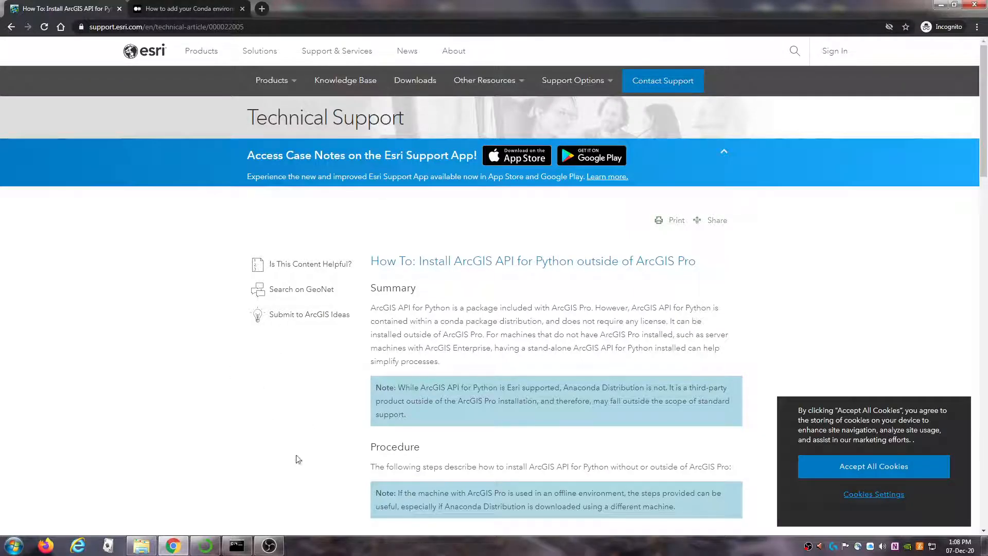
- Bring up Command Prompt with 'pip install arcgis' entered at the prompt, not yet run
left_click(237, 545)
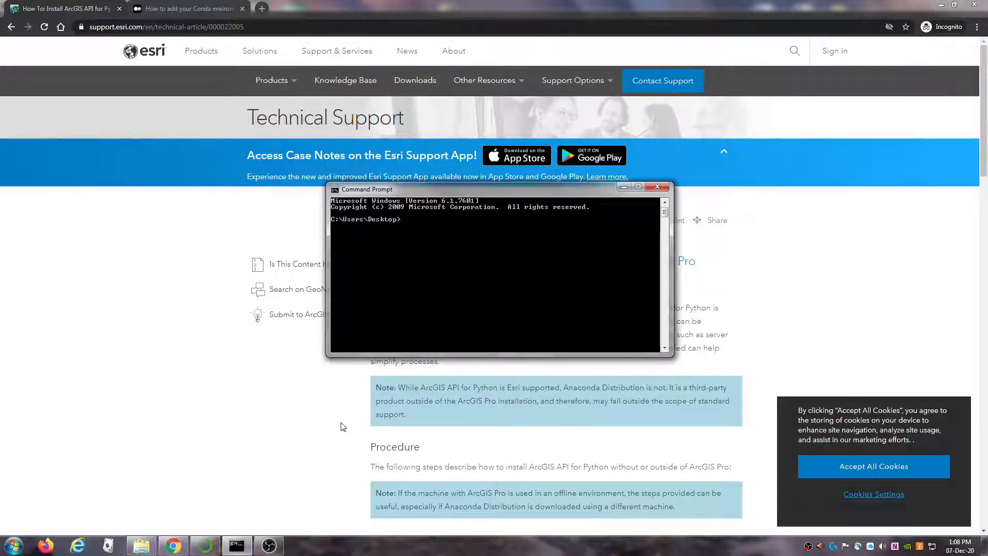
type("pip install")
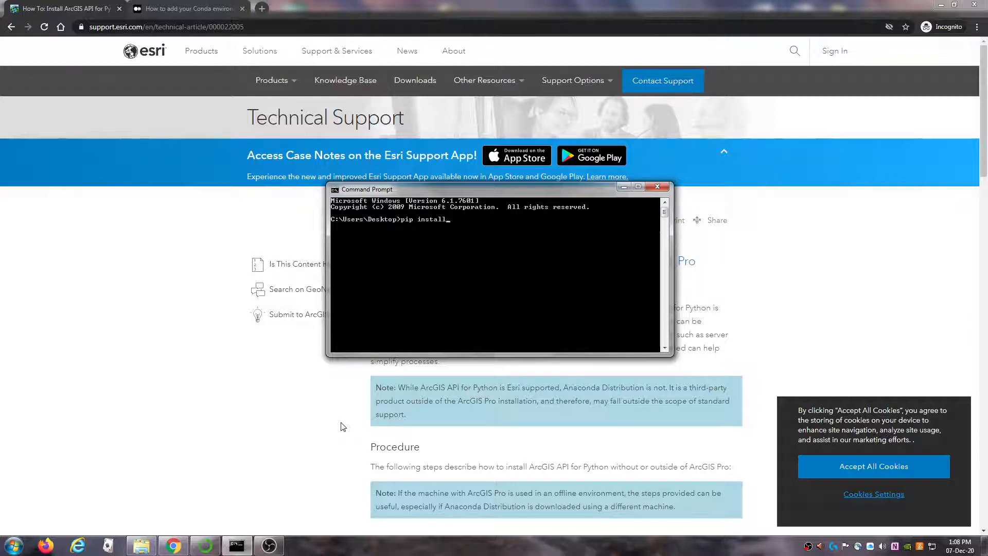
type("arcgis")
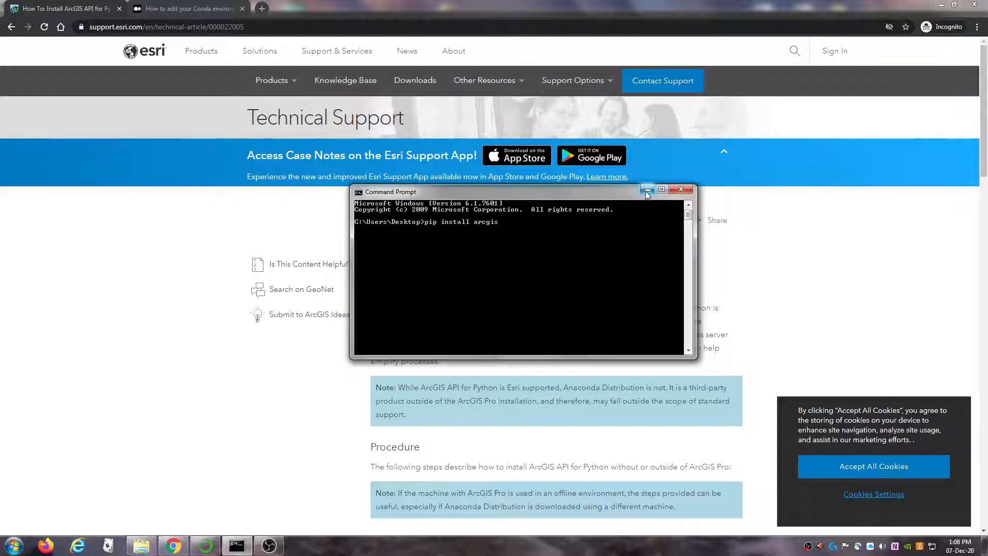
mouse_move(646, 189)
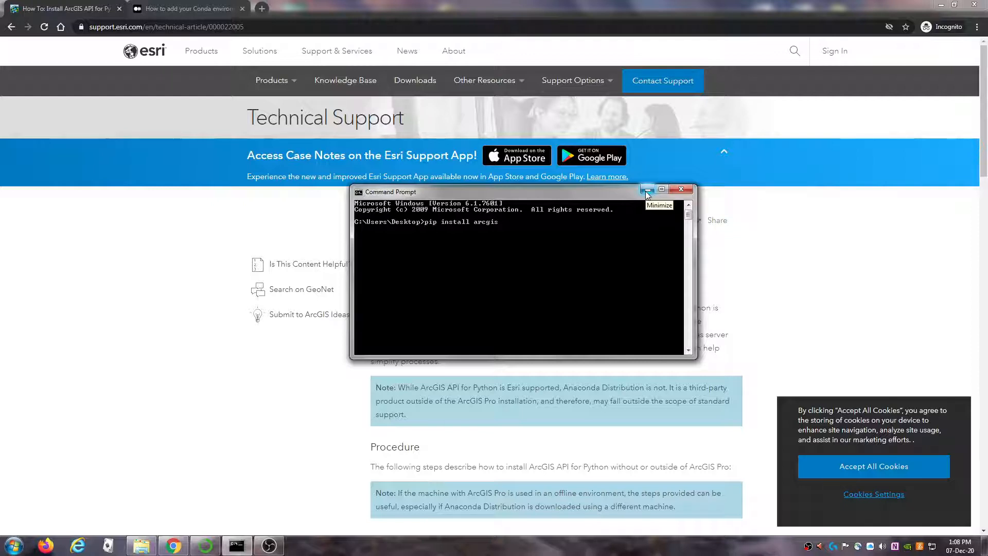
- Minimize the console so the Esri ArcGIS API for Python install article shows
left_click(646, 193)
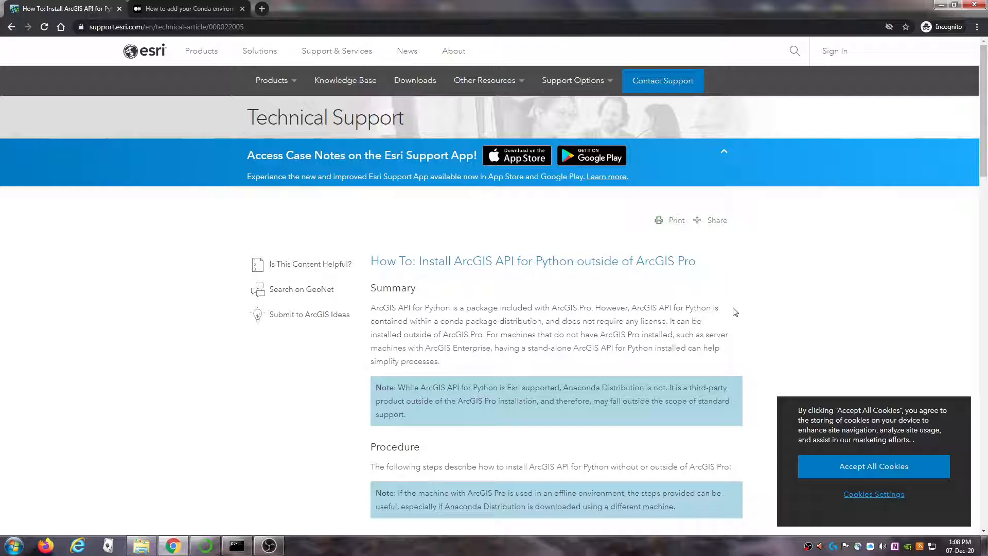
mouse_move(765, 307)
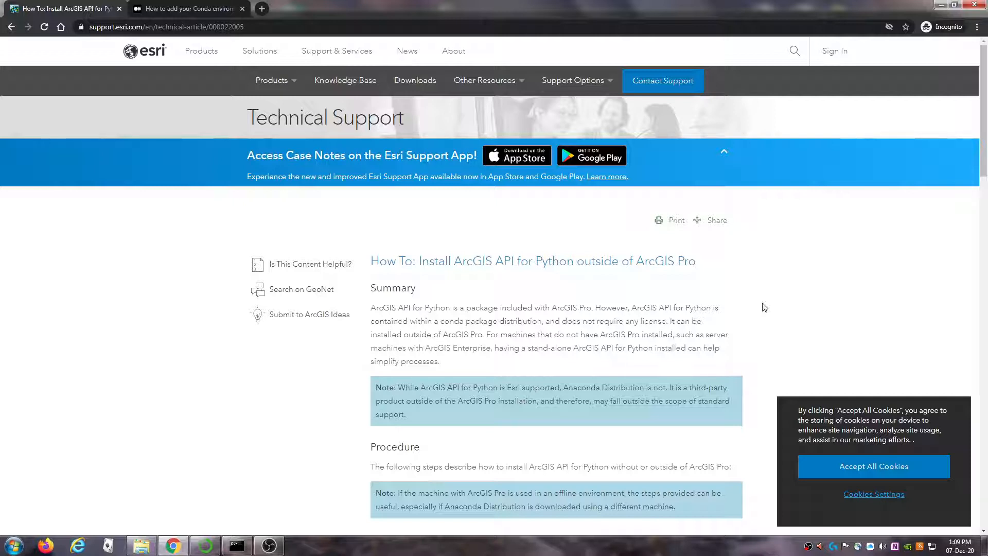
mouse_move(813, 310)
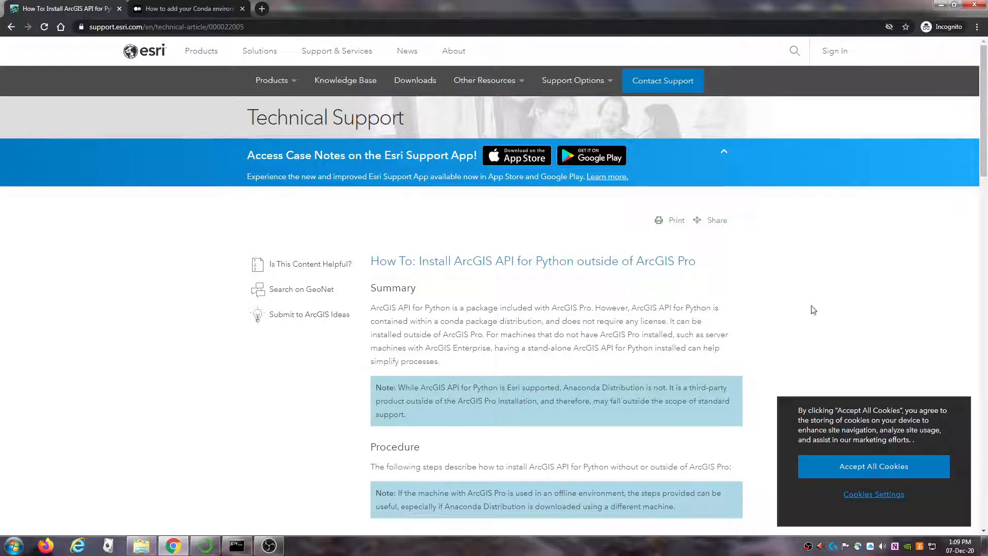
mouse_move(834, 270)
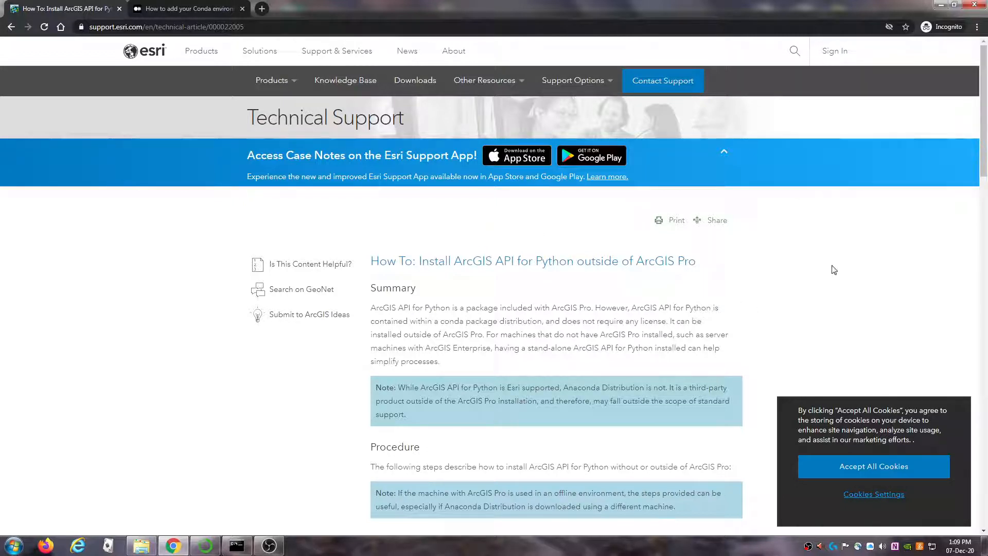
mouse_move(792, 267)
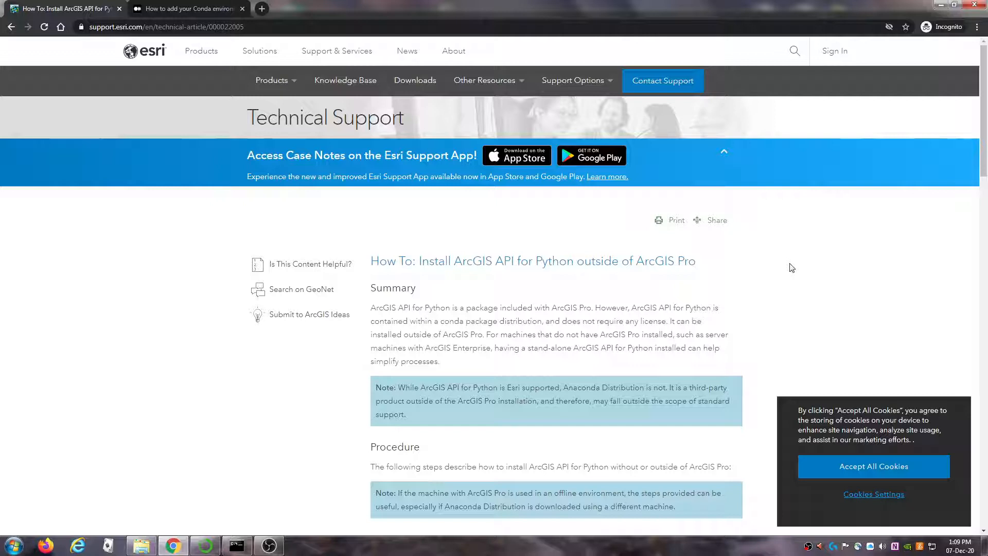
mouse_move(787, 268)
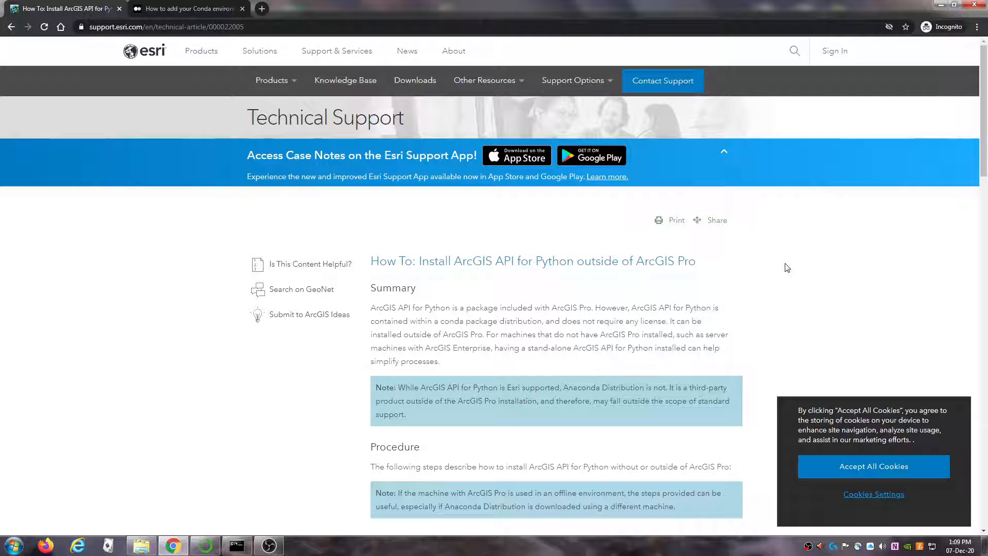
mouse_move(347, 388)
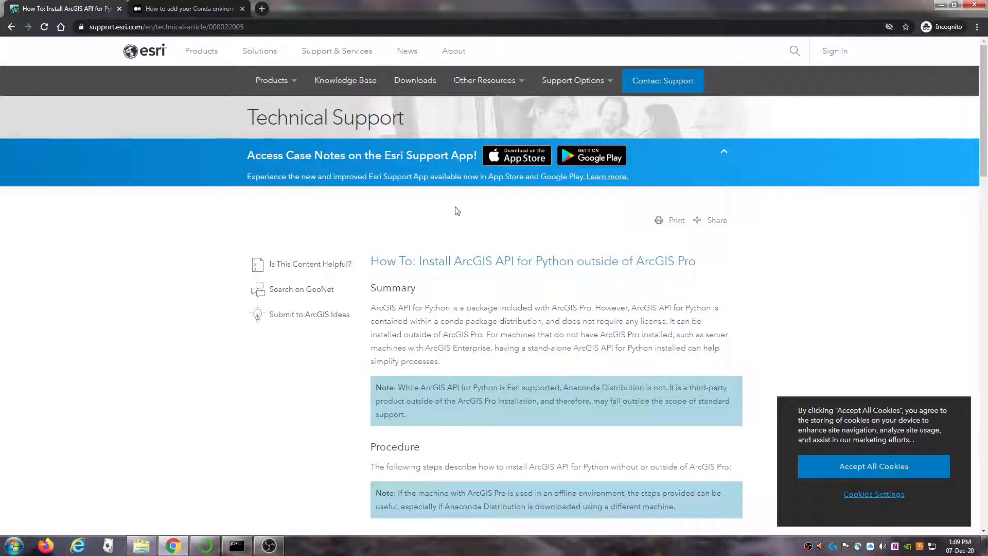
mouse_move(379, 397)
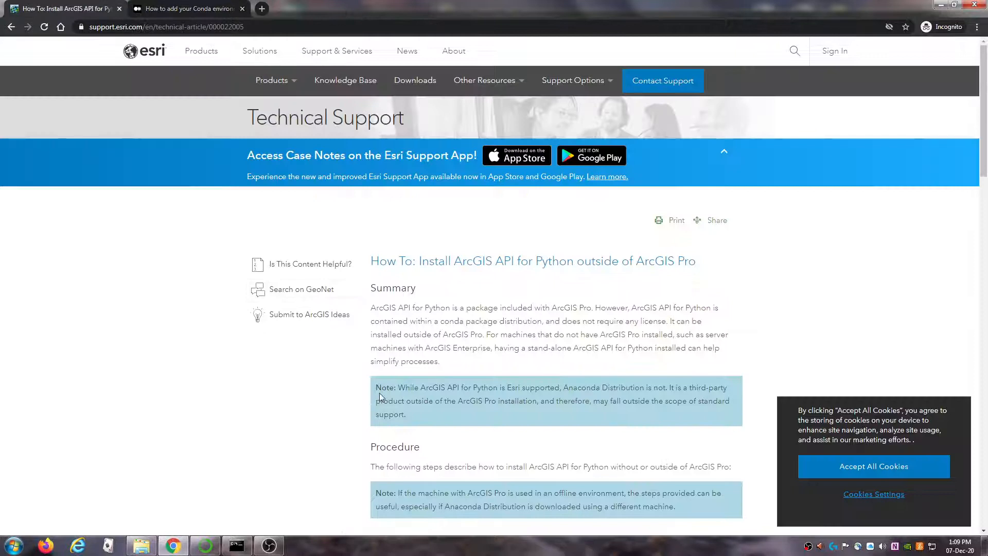
scroll("down", 3)
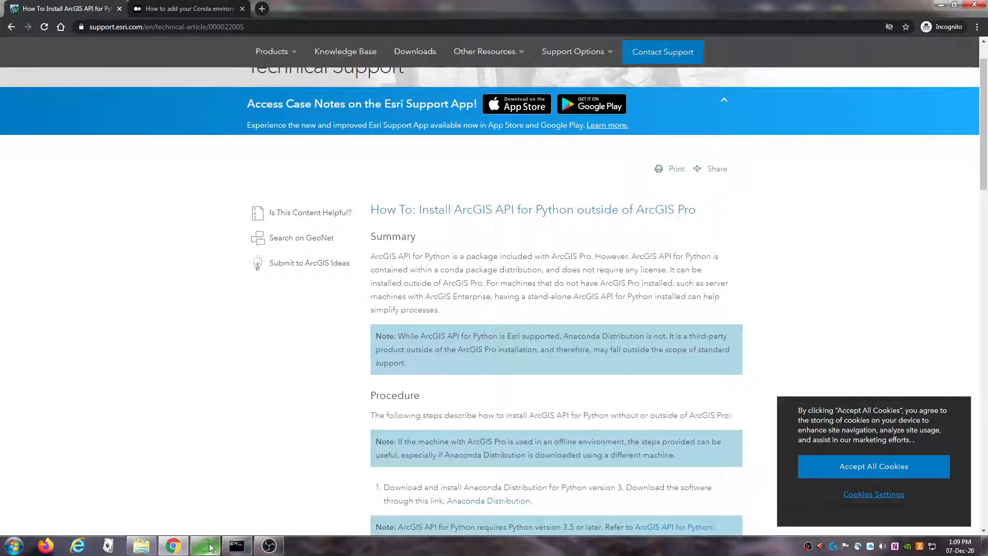
left_click(204, 546)
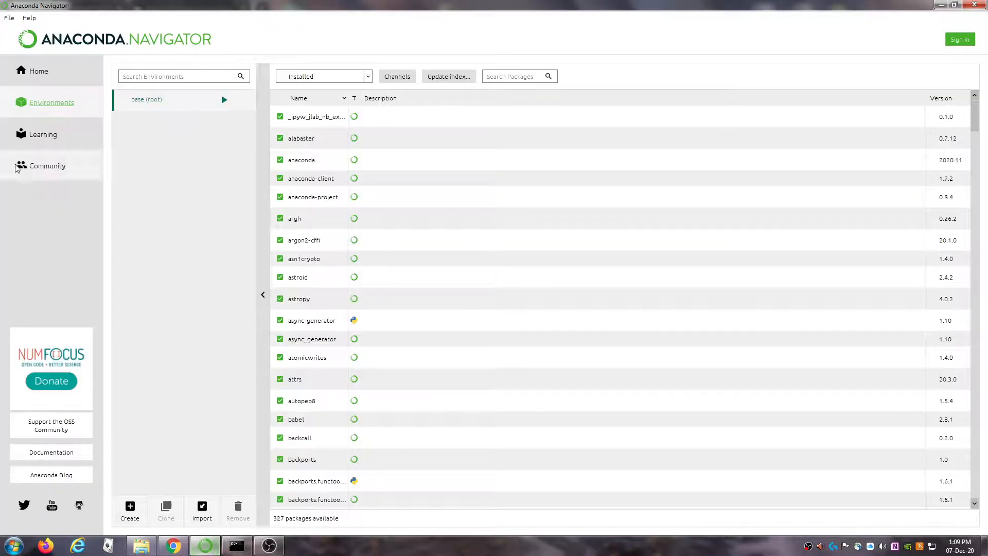
left_click(38, 71)
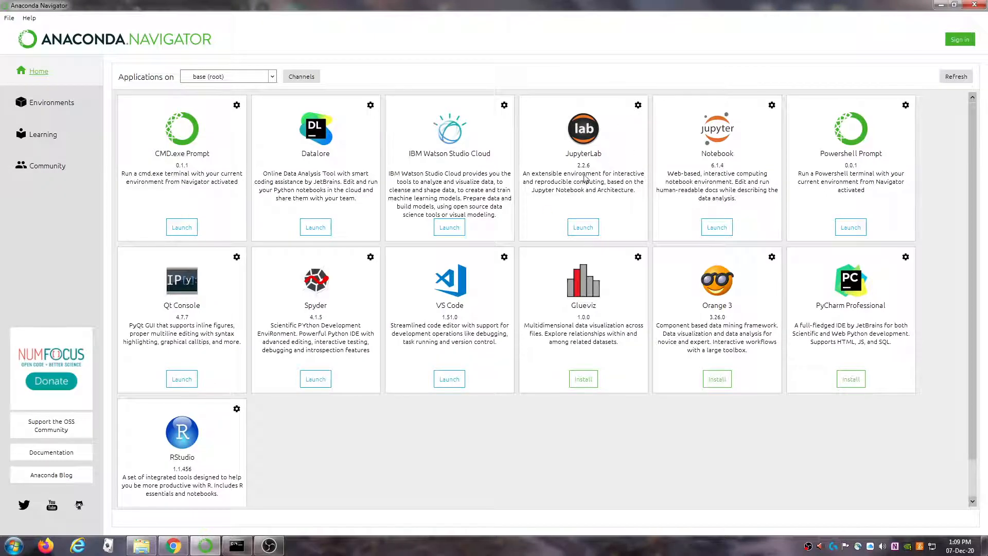
mouse_move(586, 146)
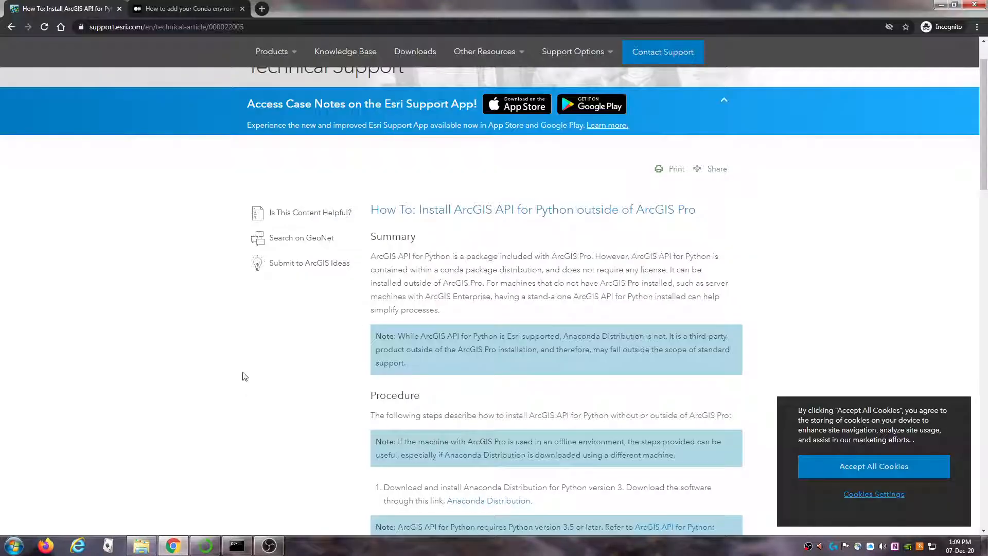
- Scroll the Esri article down to steps 6-7 with the 'conda install -c esri ArcGIS' command
scroll("down", 3)
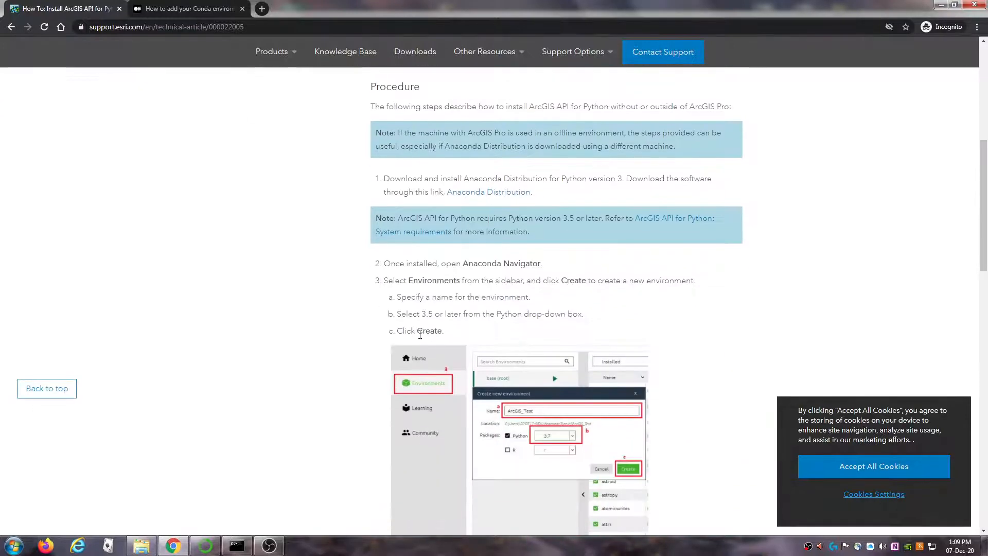
scroll("down", 3)
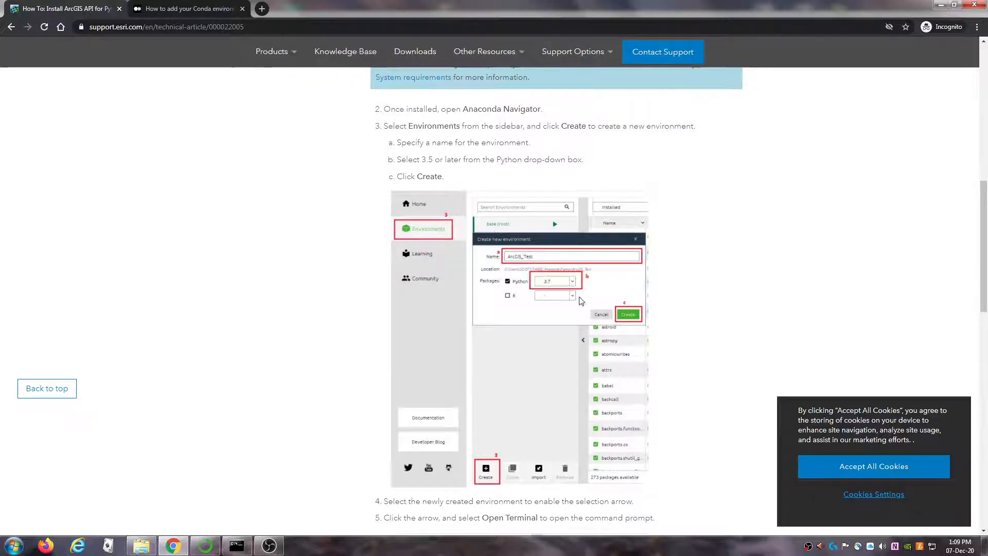
scroll("down", 3)
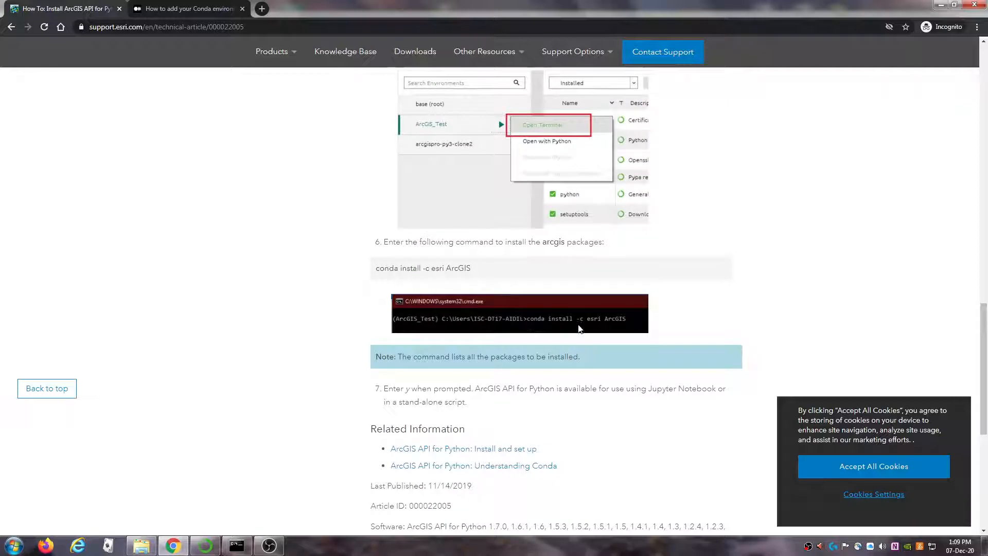
mouse_move(627, 327)
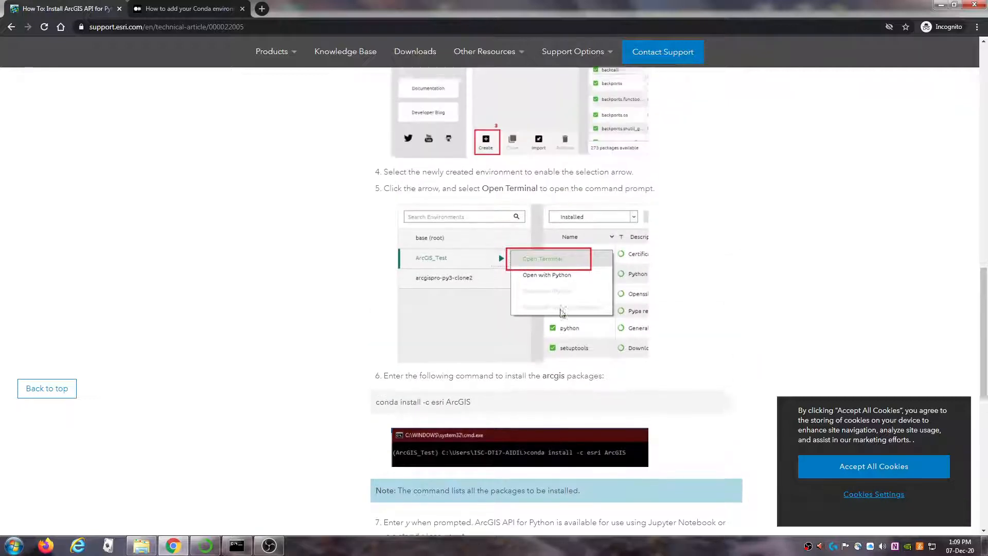
scroll("down", 3)
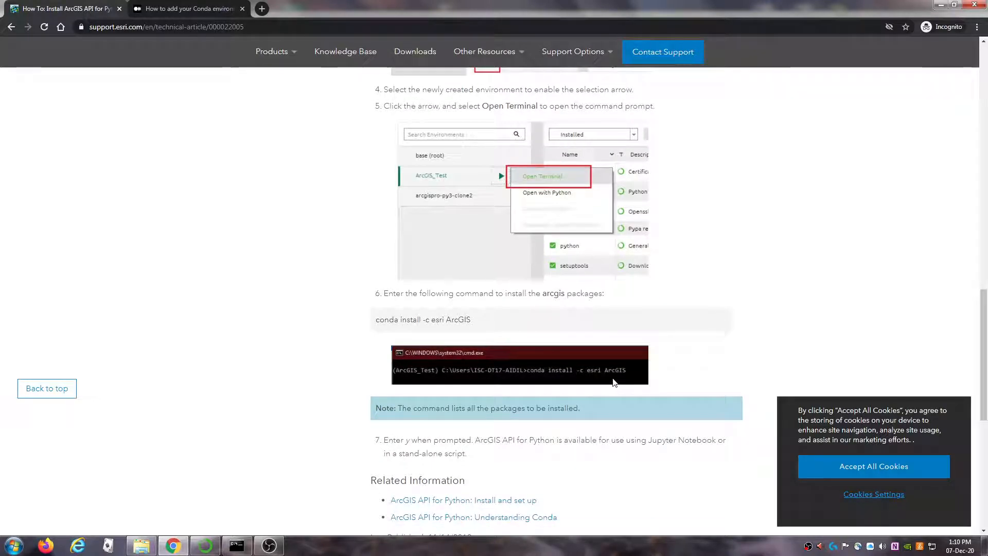
mouse_move(256, 528)
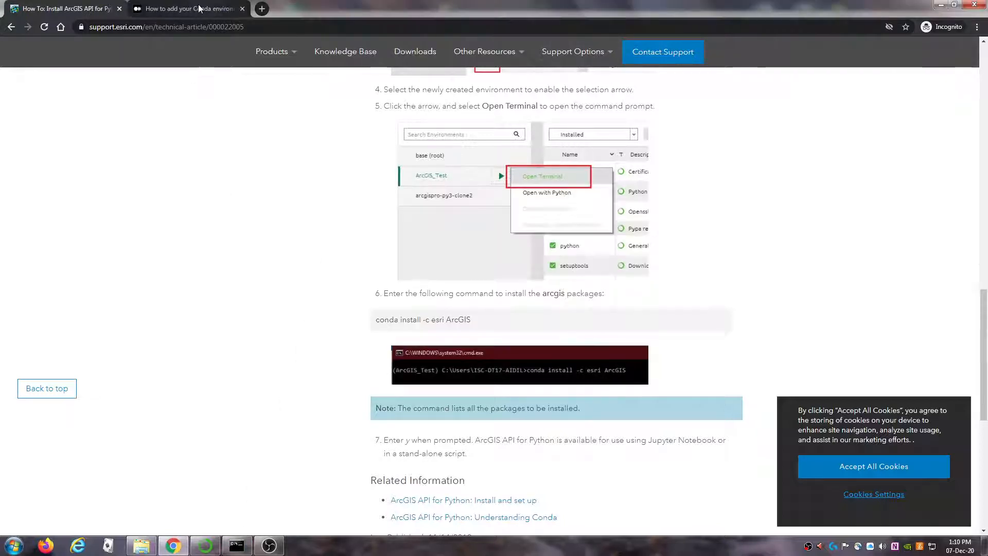
- Switch to the Medium Conda-to-Jupyter article and scroll to Step 3's 'conda install ipykernel' command
left_click(186, 8)
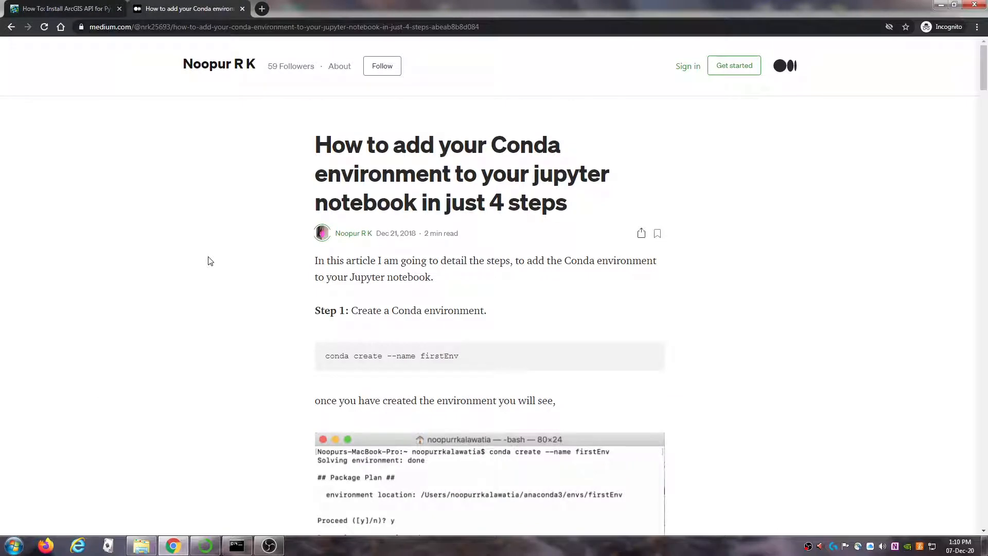
mouse_move(214, 258)
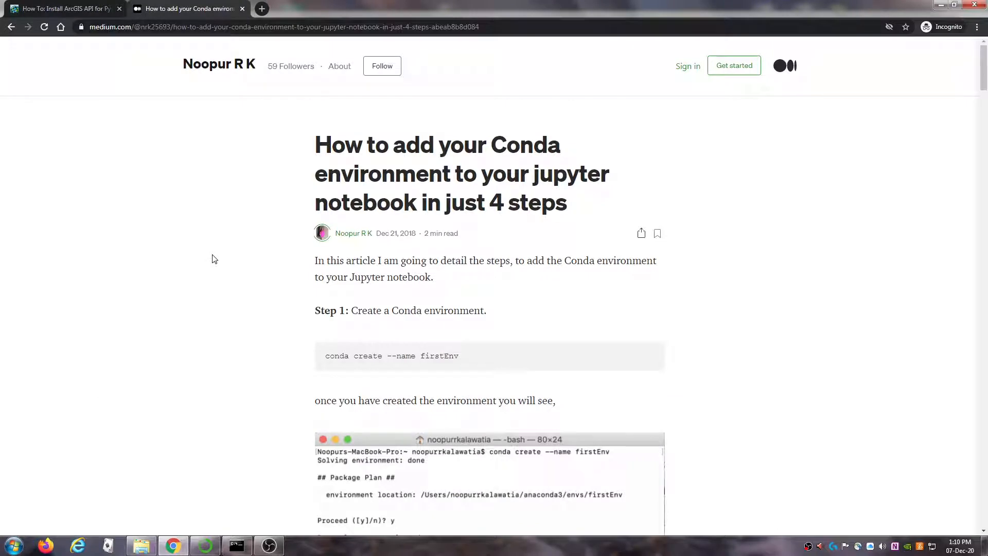
mouse_move(341, 249)
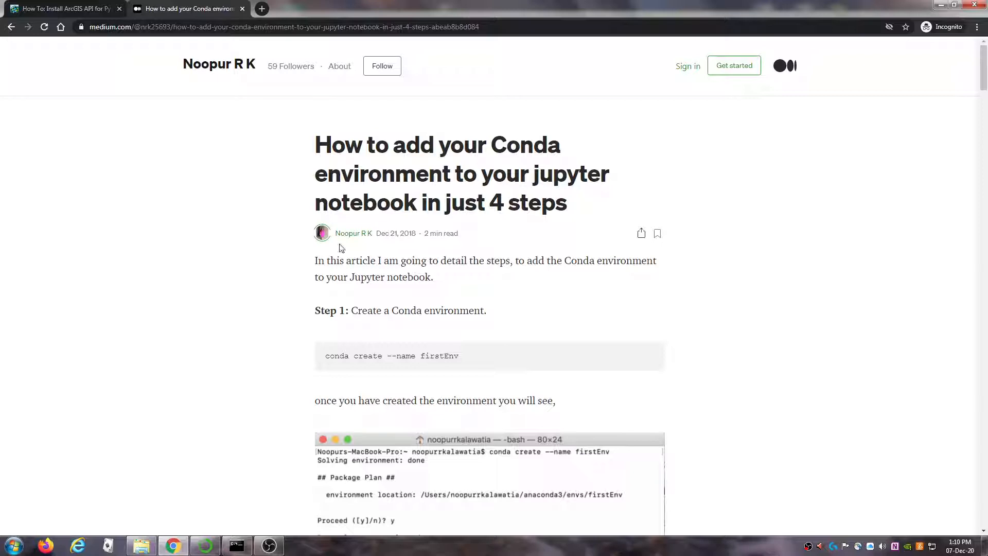
scroll("down", 3)
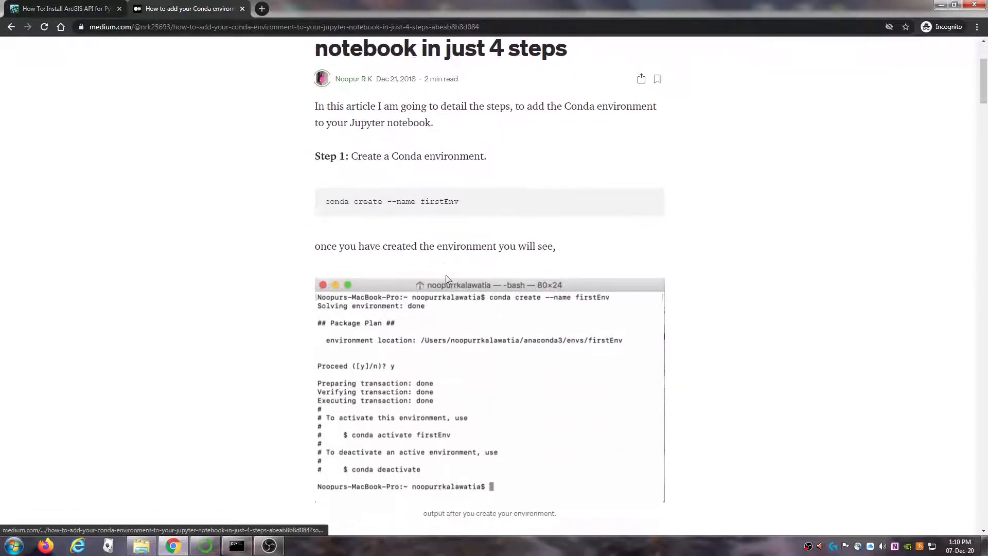
scroll("down", 3)
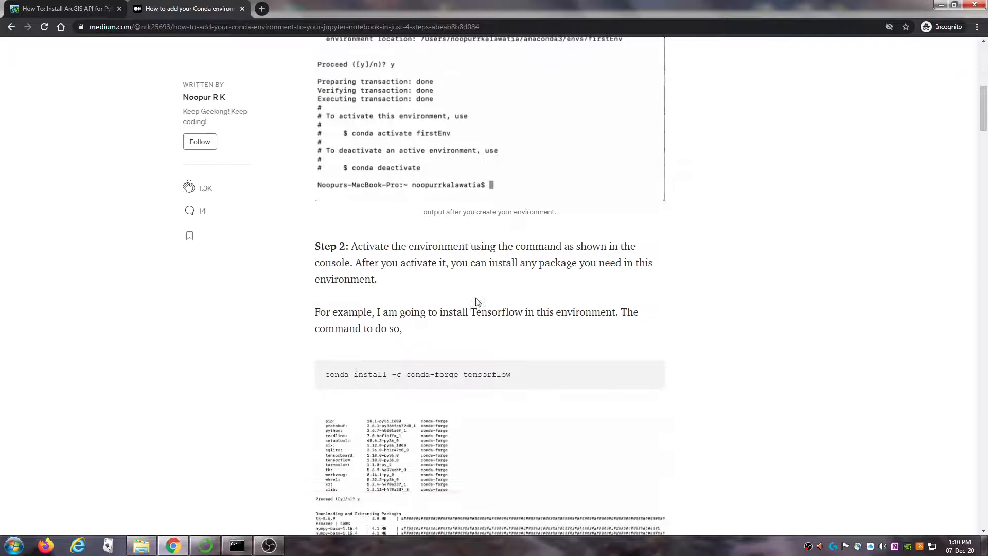
scroll("down", 3)
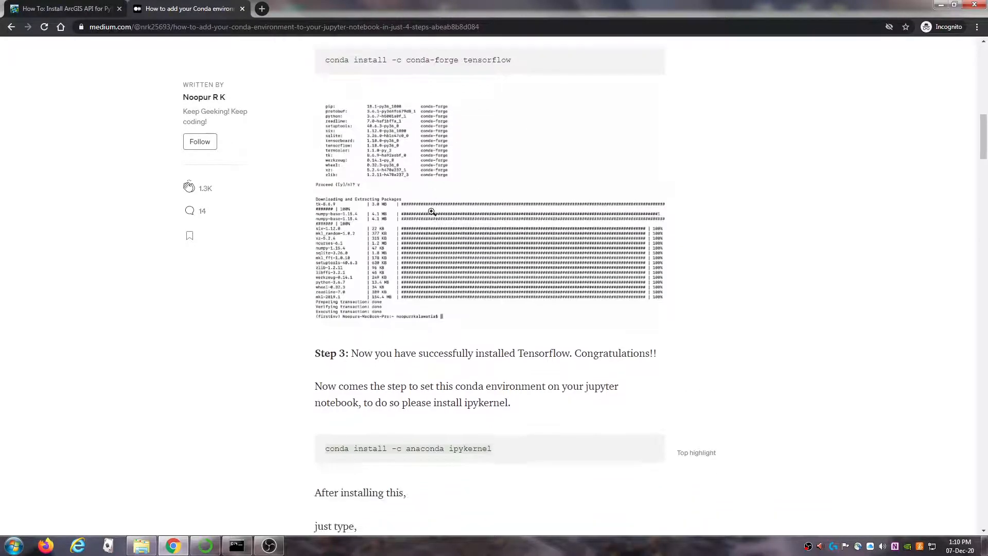
scroll("down", 3)
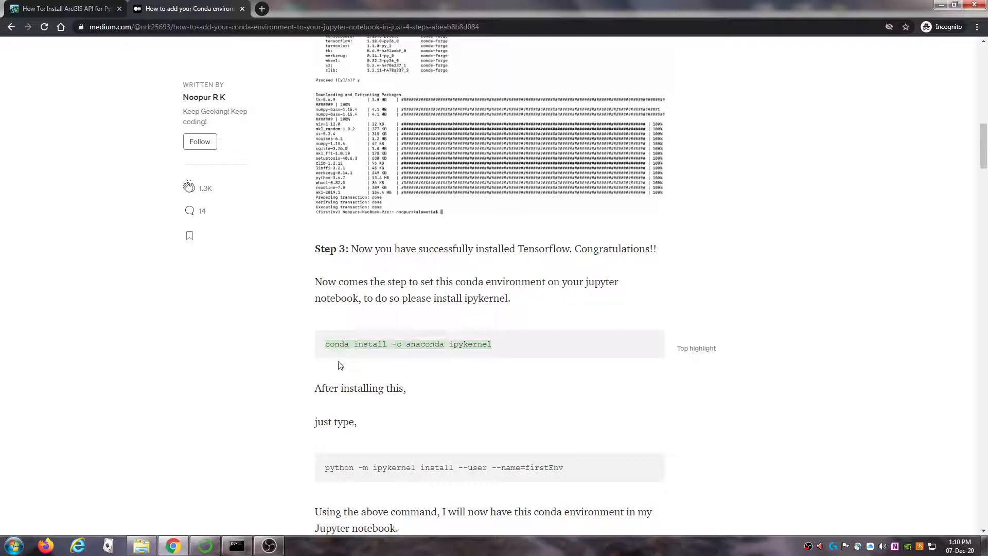
mouse_move(419, 360)
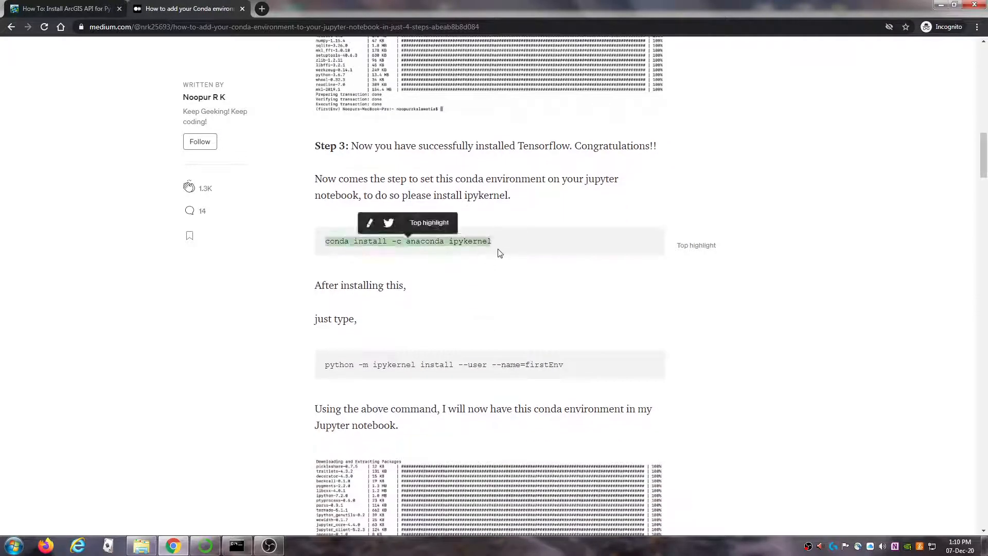
left_click(502, 253)
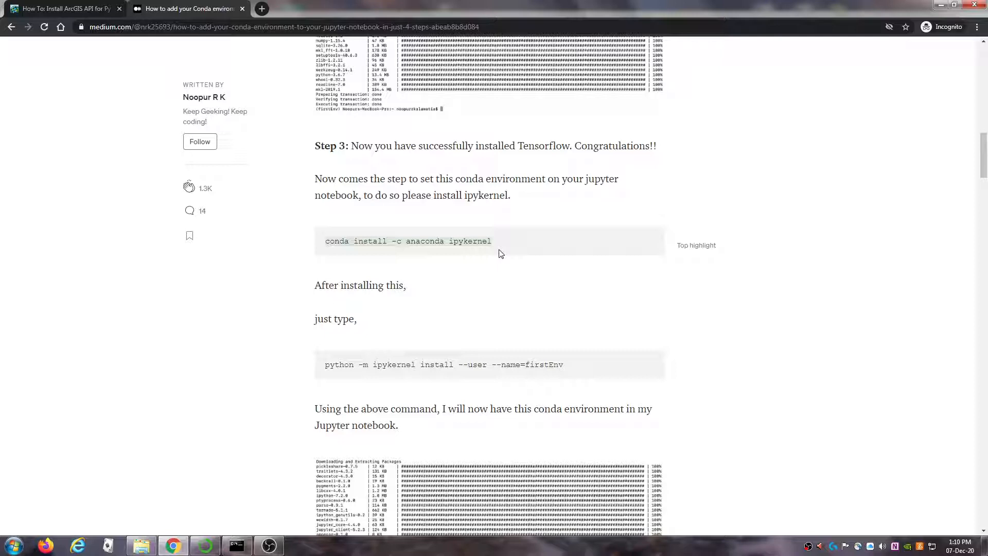
mouse_move(500, 254)
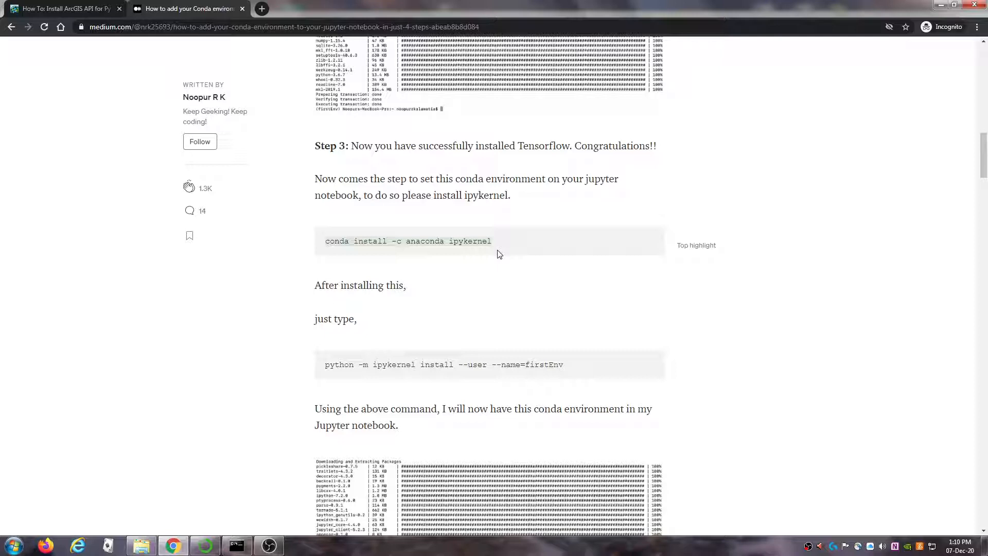
- View Anaconda Navigator's Environments page, then return to Chrome's Esri guide
left_click(204, 545)
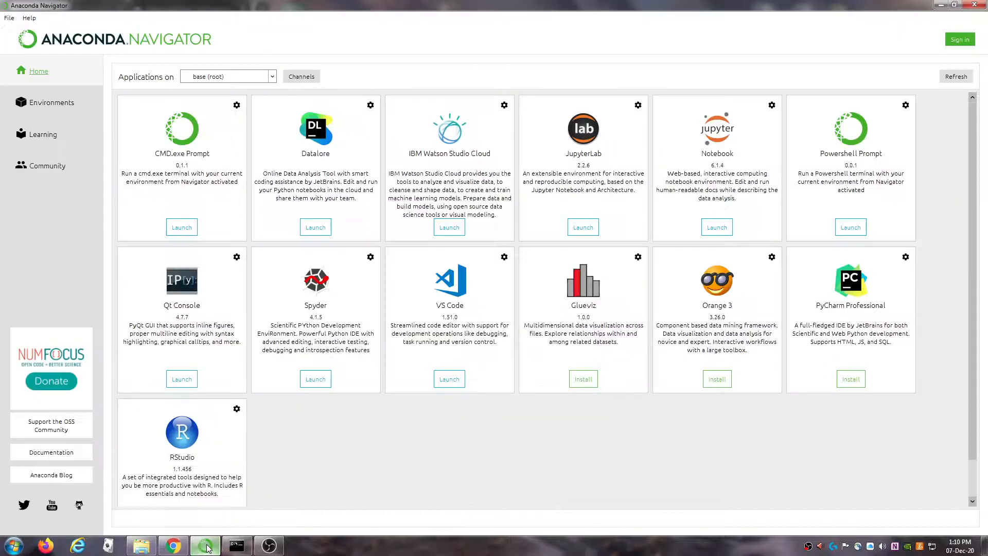
left_click(52, 102)
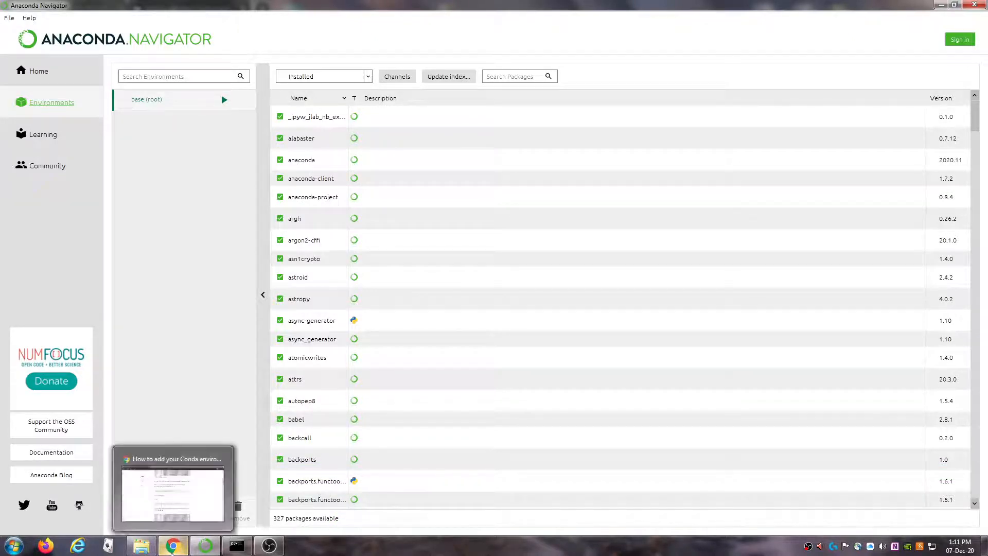
left_click(173, 488)
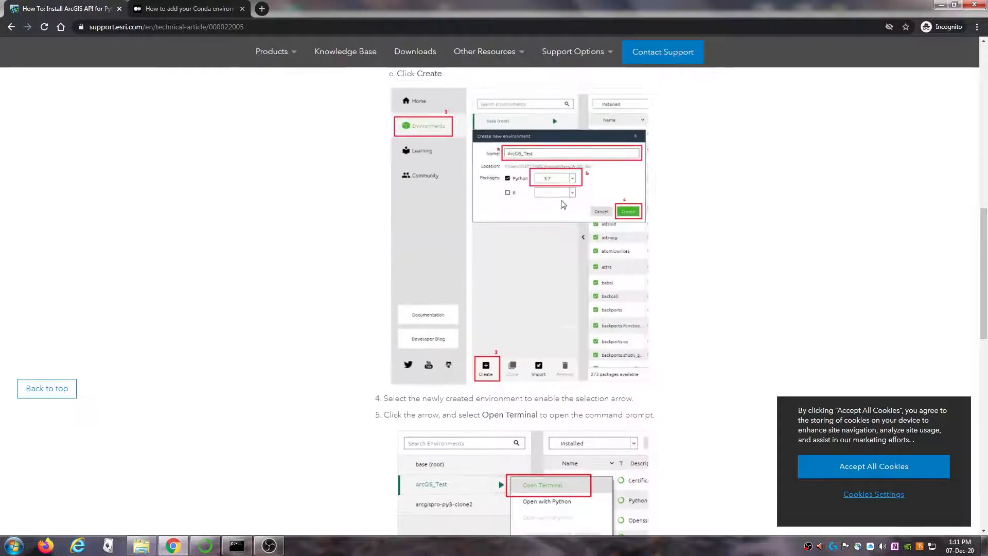
- Switch to the Medium tab showing the ipykernel install and kernel registration commands
left_click(187, 9)
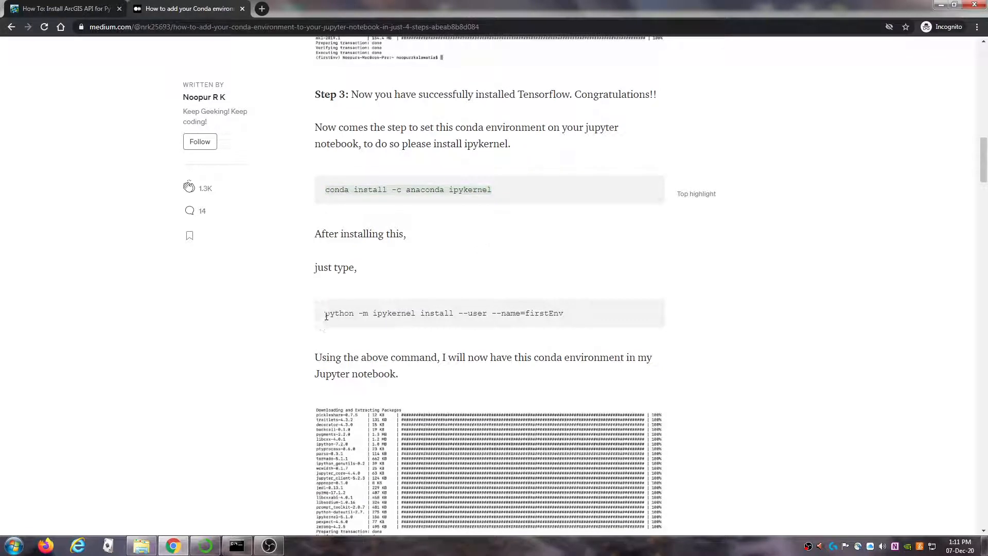
- Select the 'python -m ipykernel install --user --name=' kernel registration command
left_click_drag(324, 313, 522, 313)
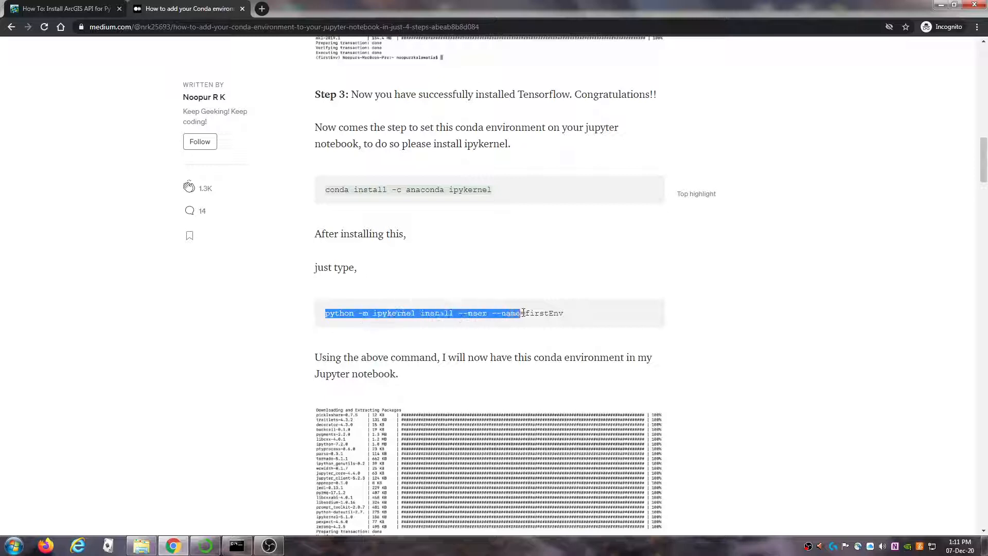
double_click(545, 313)
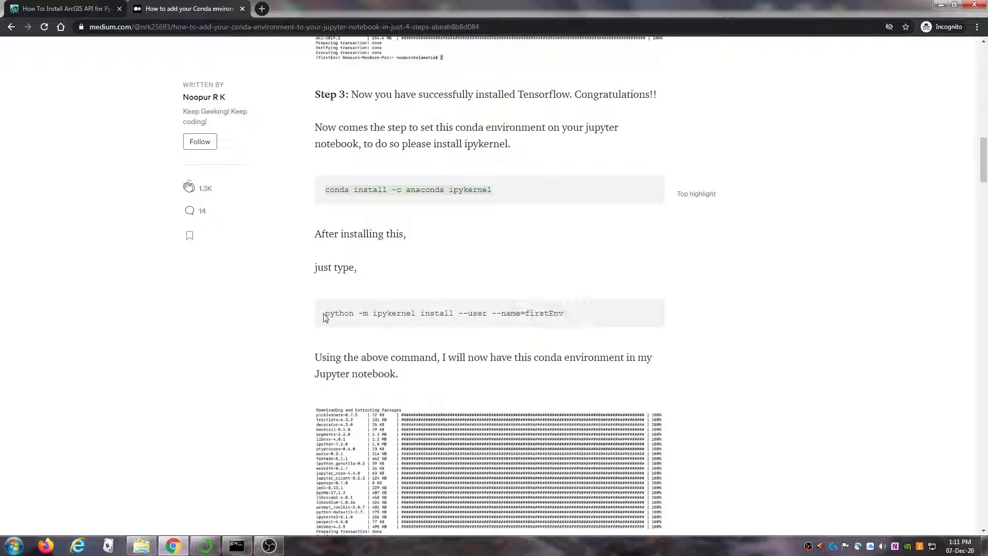
left_click_drag(324, 313, 523, 313)
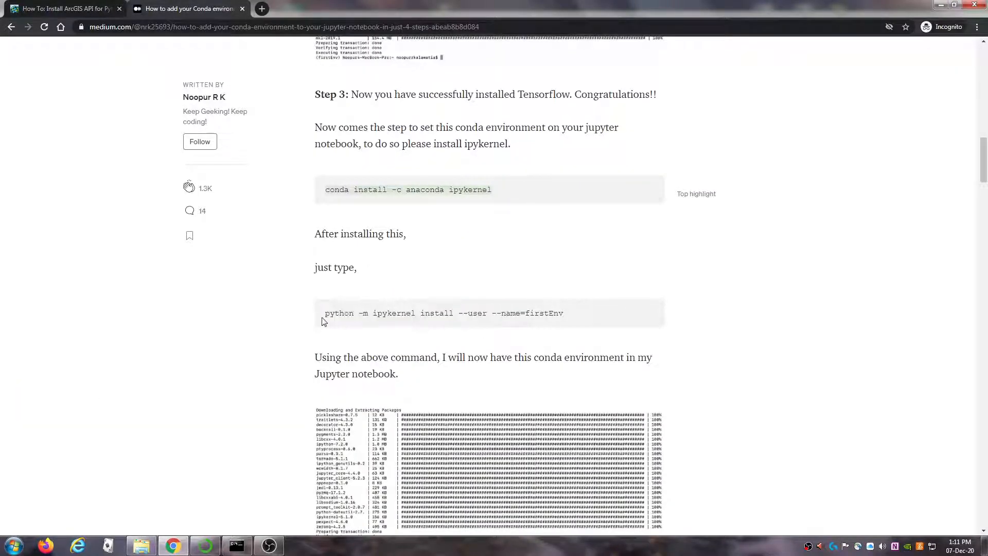
left_click_drag(326, 313, 523, 313)
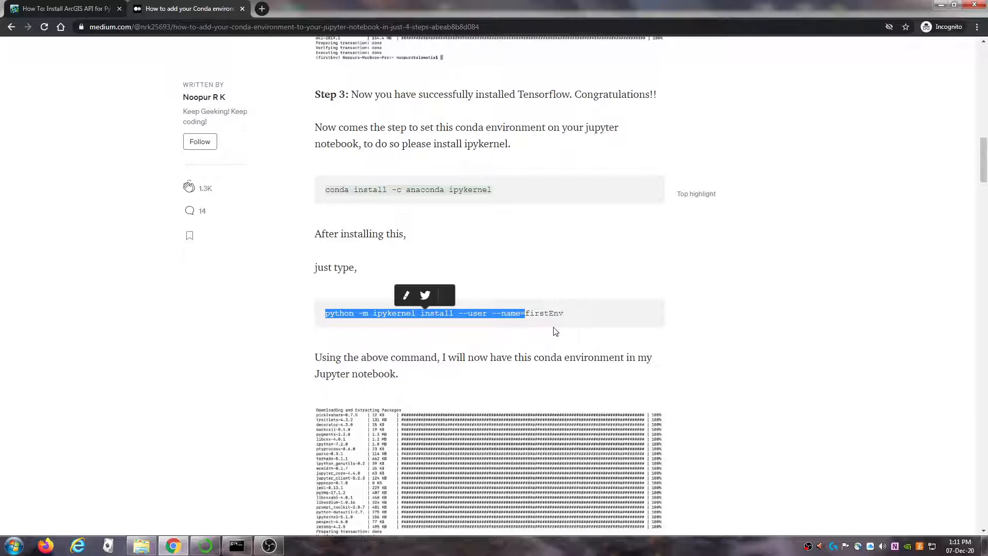
mouse_move(496, 248)
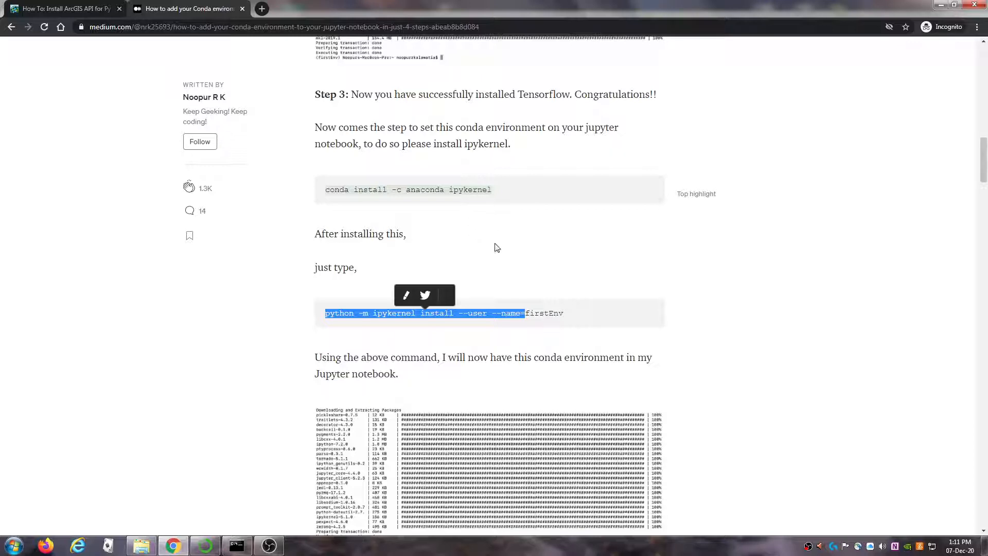
mouse_move(492, 283)
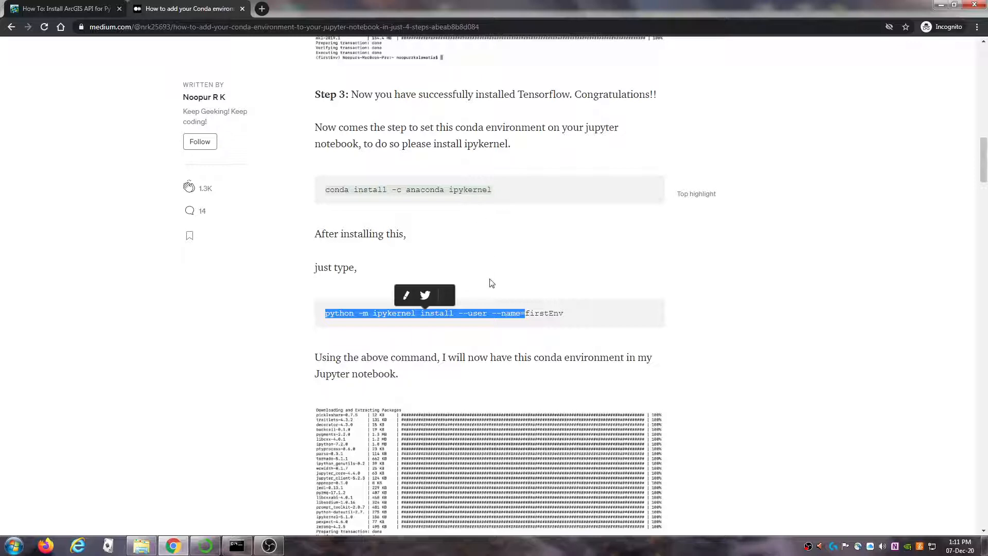
mouse_move(472, 199)
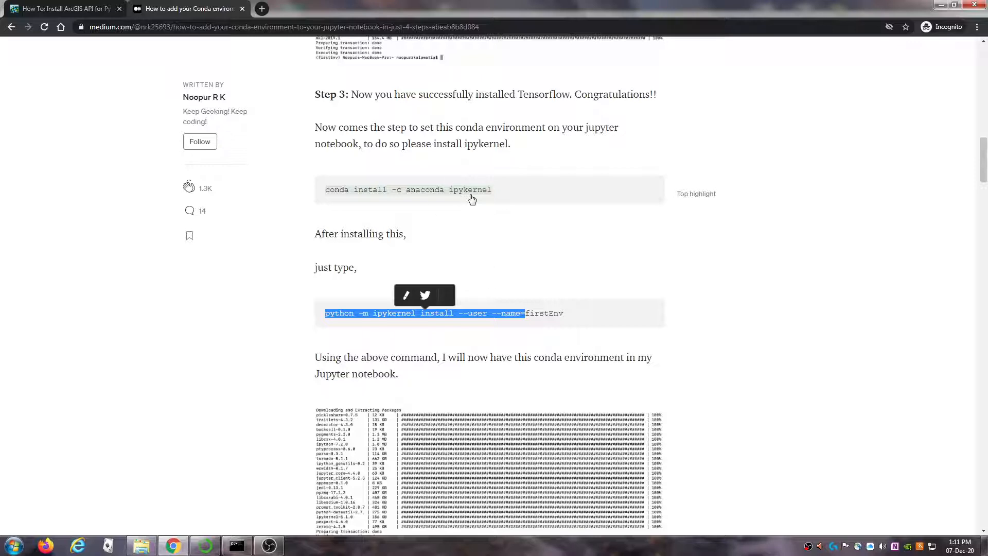
mouse_move(477, 206)
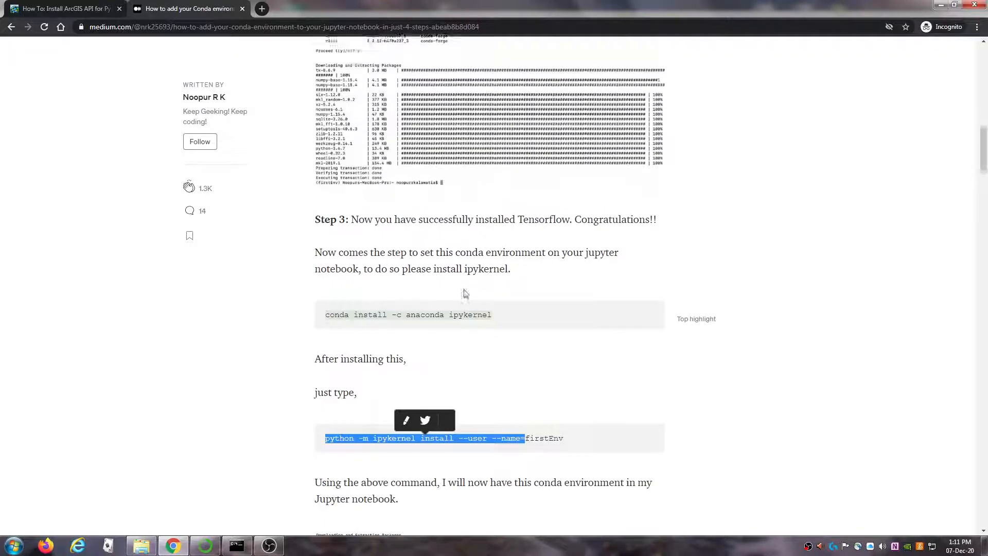
- Scroll through Step 4 and back to the article's top with Step 1's conda create command
scroll("down", 3)
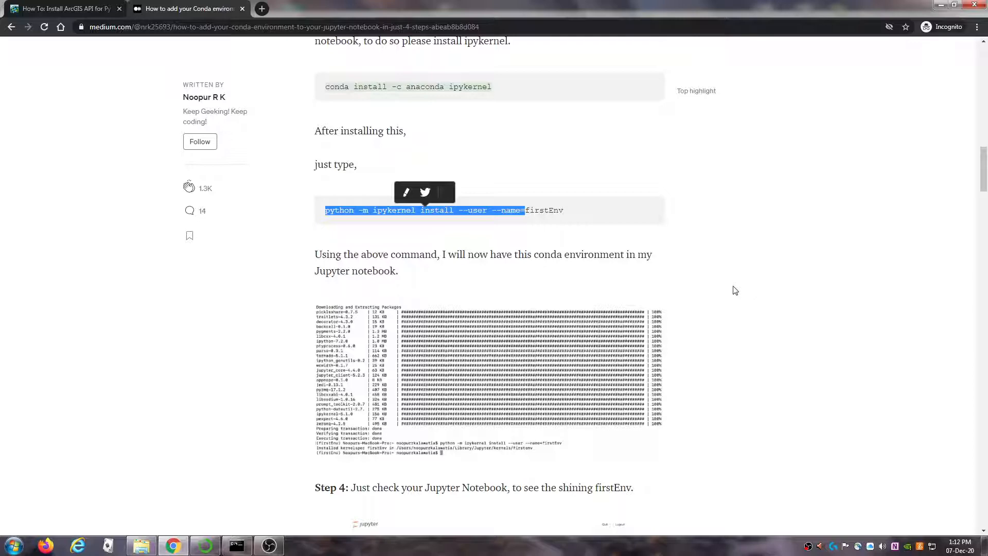
scroll("down", 3)
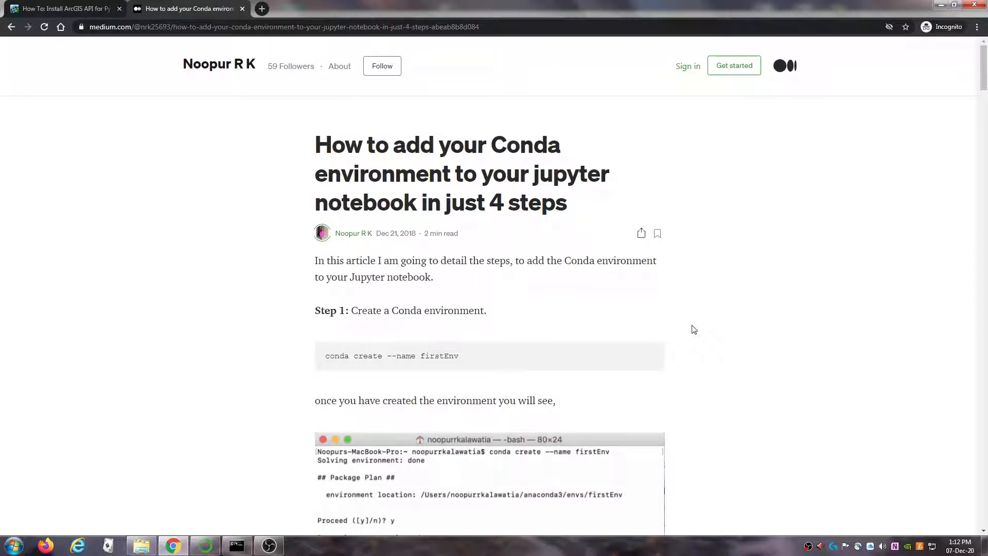
- Bring Command Prompt with 'pip install arcgis' back to the front
left_click(237, 546)
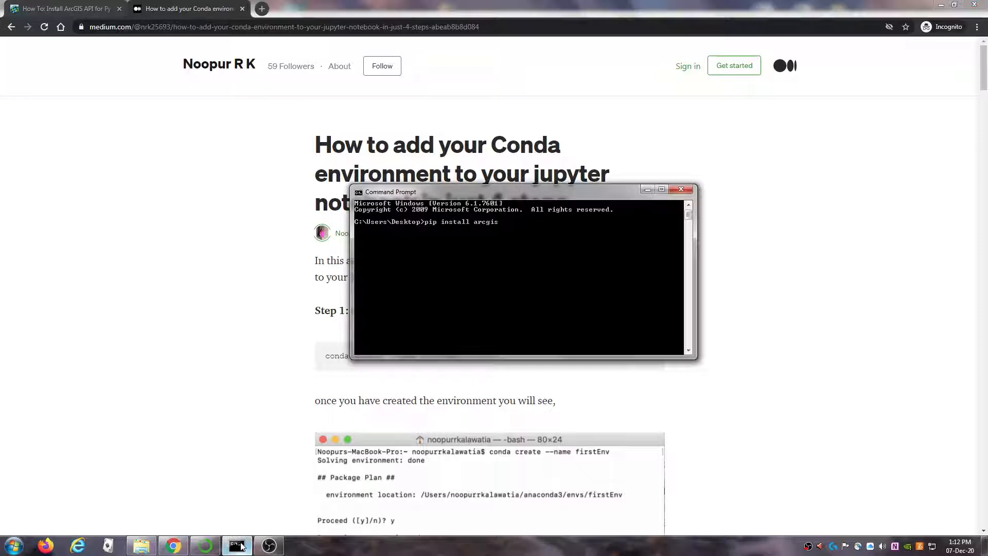
mouse_move(523, 246)
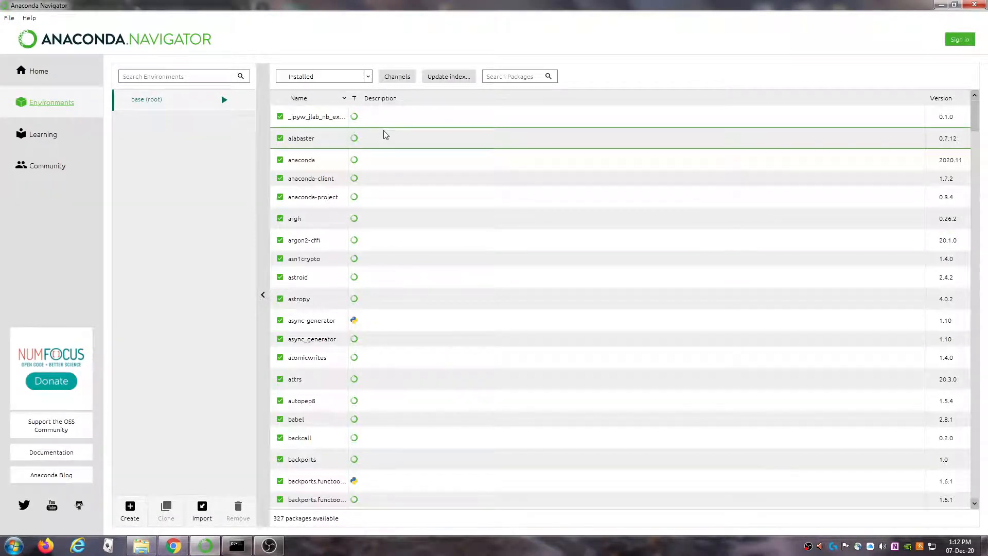
mouse_move(370, 154)
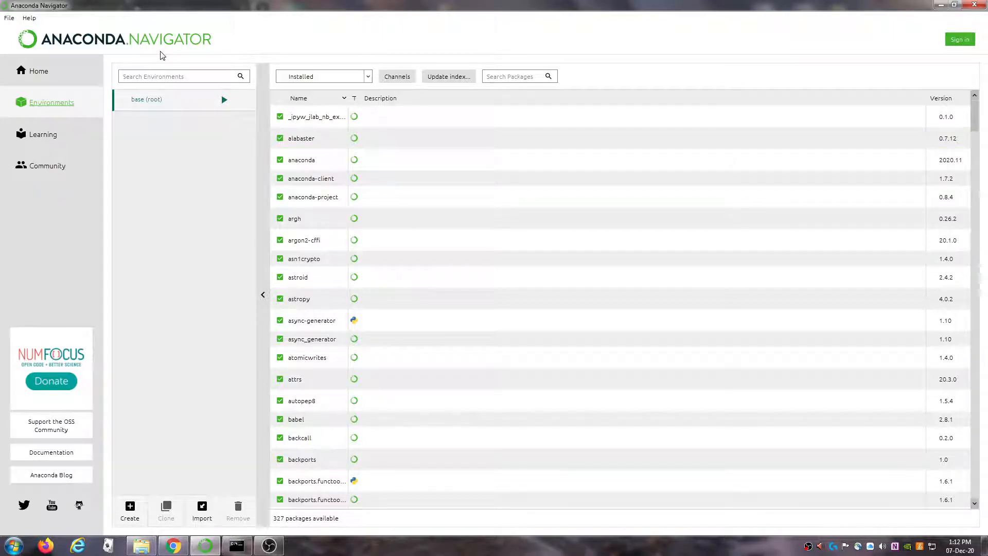
mouse_move(433, 419)
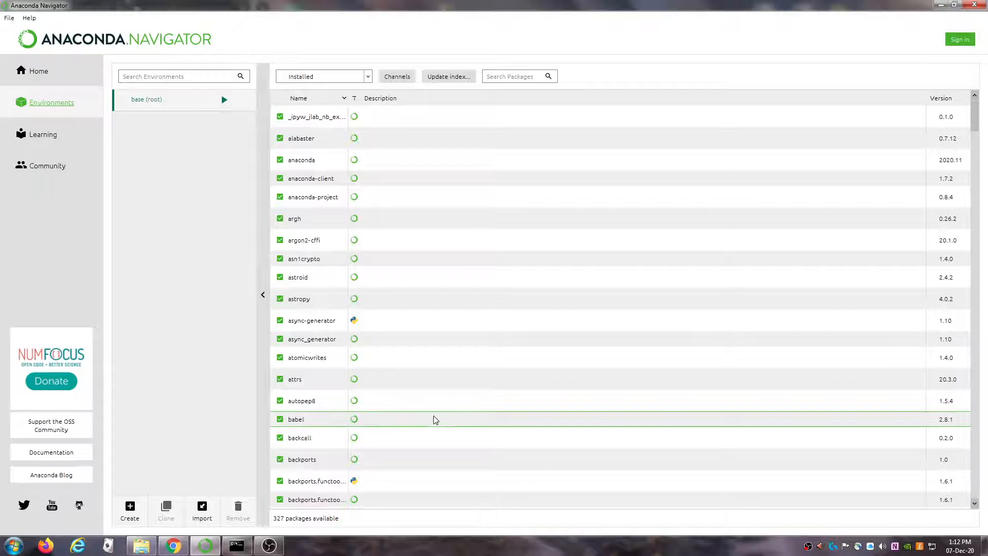
mouse_move(173, 544)
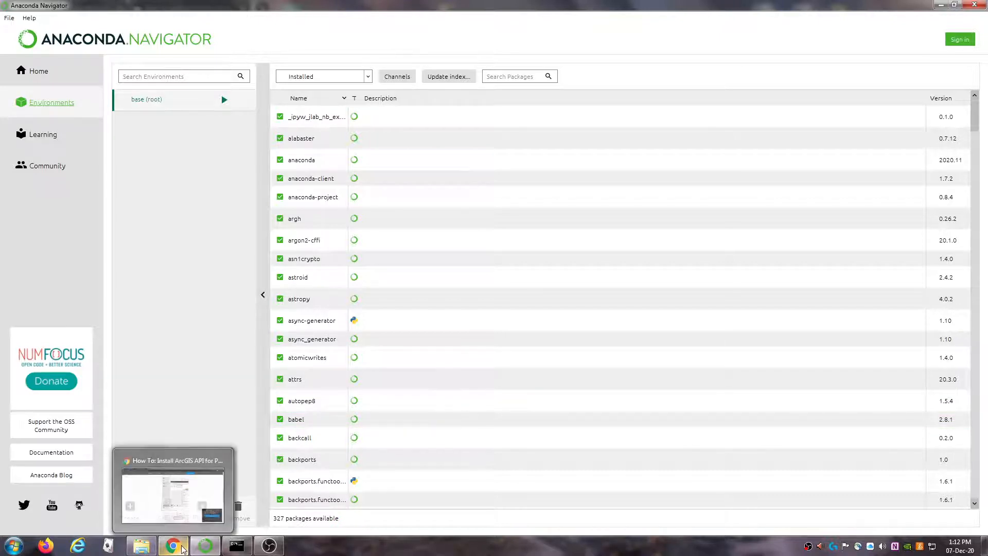
- Return from Navigator's base (root) packages to Chrome's Esri create-environment steps
left_click(173, 546)
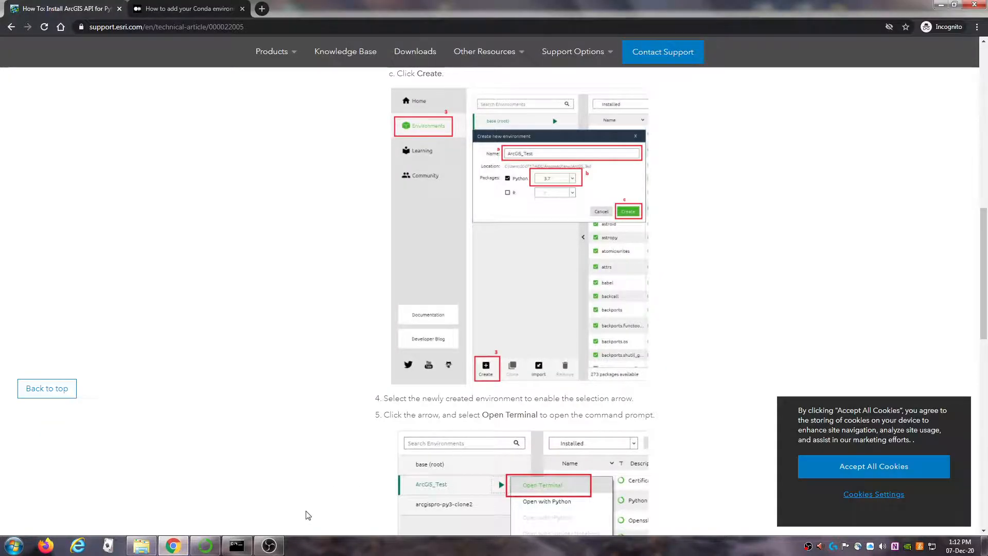